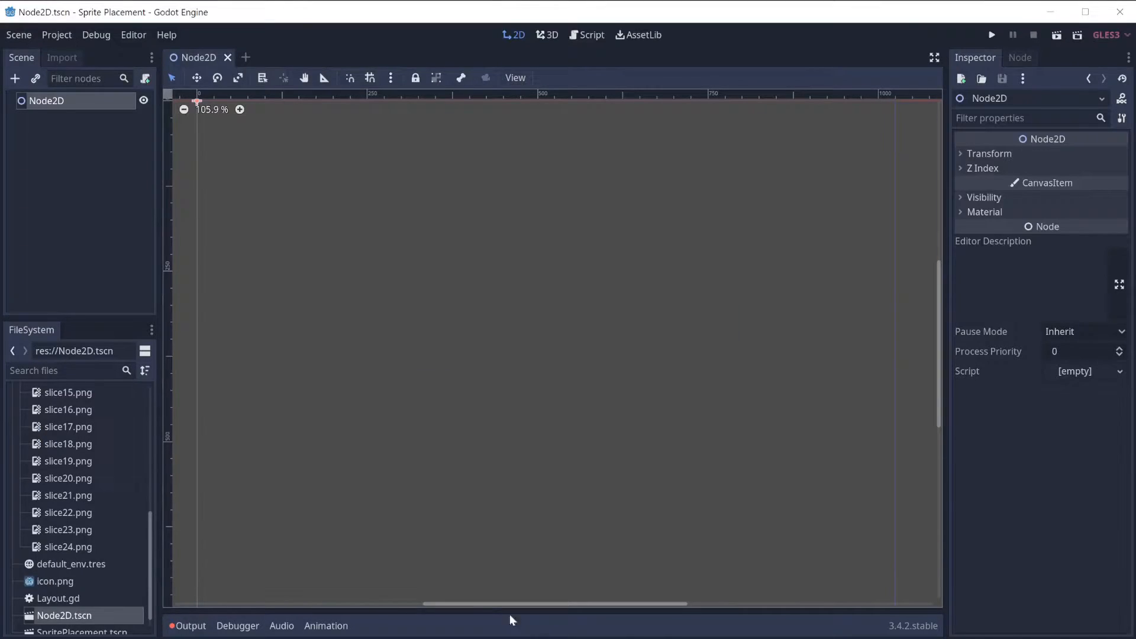
Scroll the FileSystem to reach the slice PNGs for the Node2D sprites.
{"action": "scroll", "scroll_direction": "up", "scroll_amount": 3}
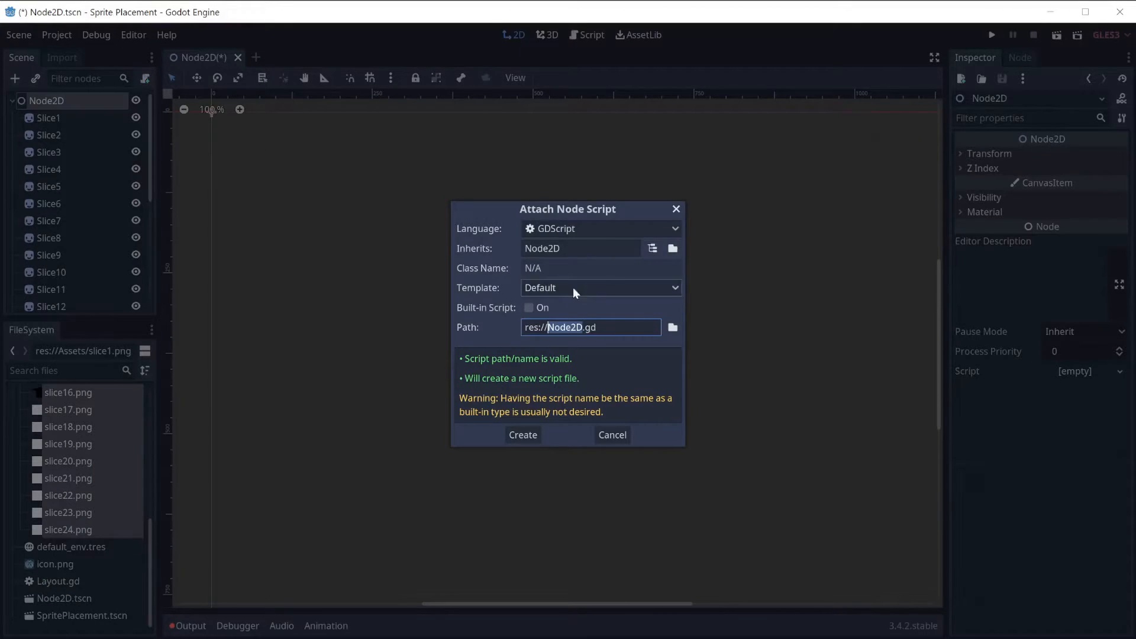
Browse to Layout.gd, load it onto Node2D and scroll through its code.
{"action": "left_click", "coordinate": [672, 327]}
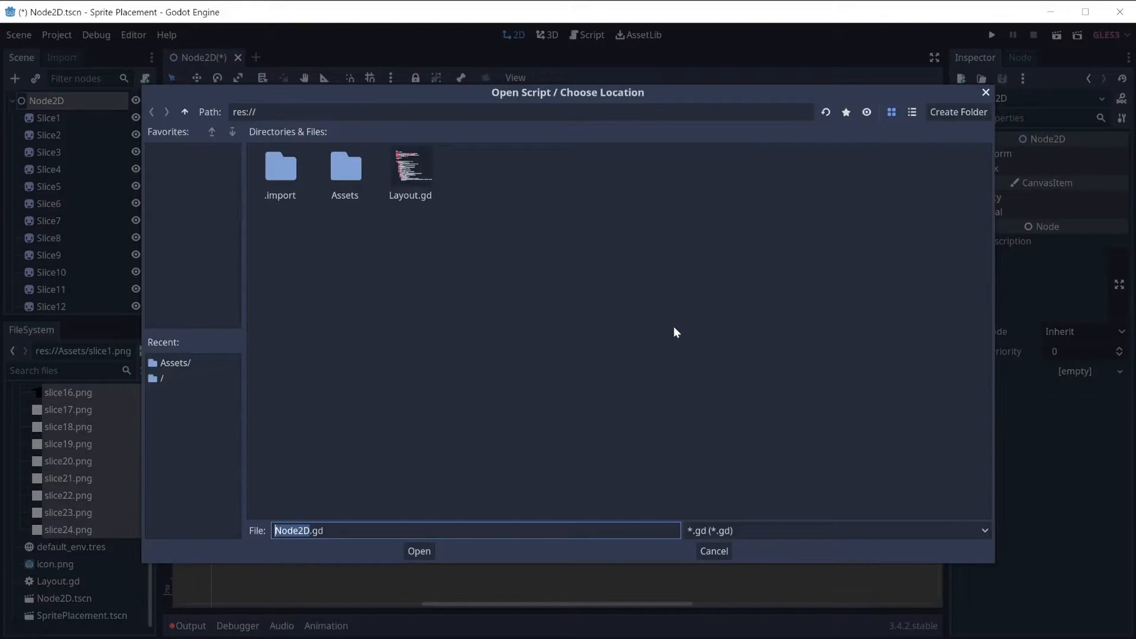
{"action": "left_click", "coordinate": [418, 550]}
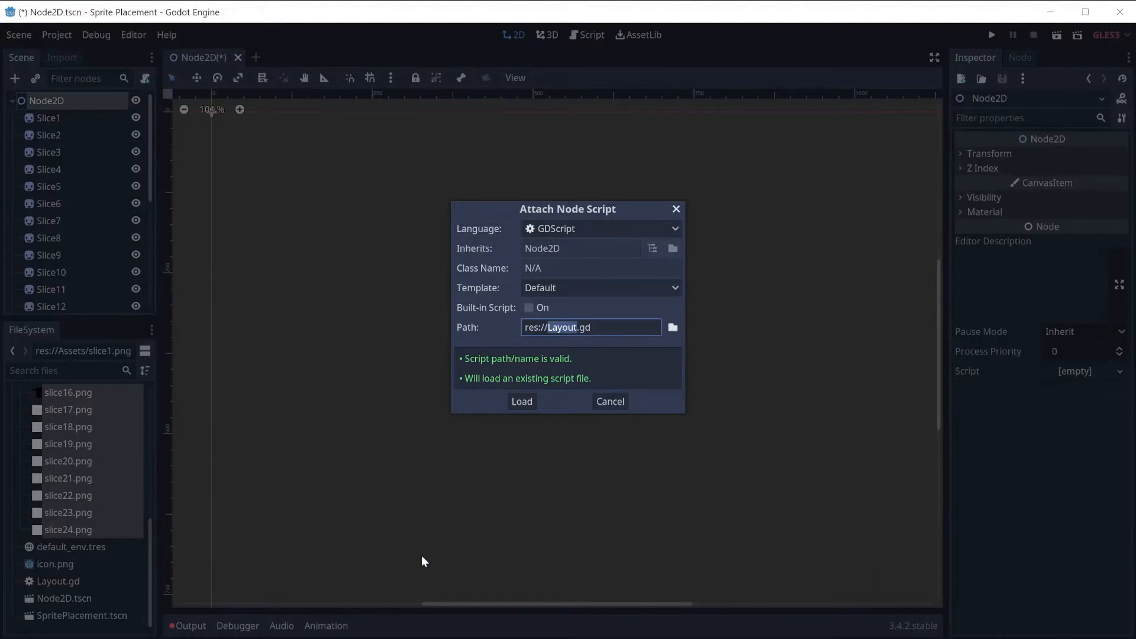
{"action": "left_click", "coordinate": [521, 401]}
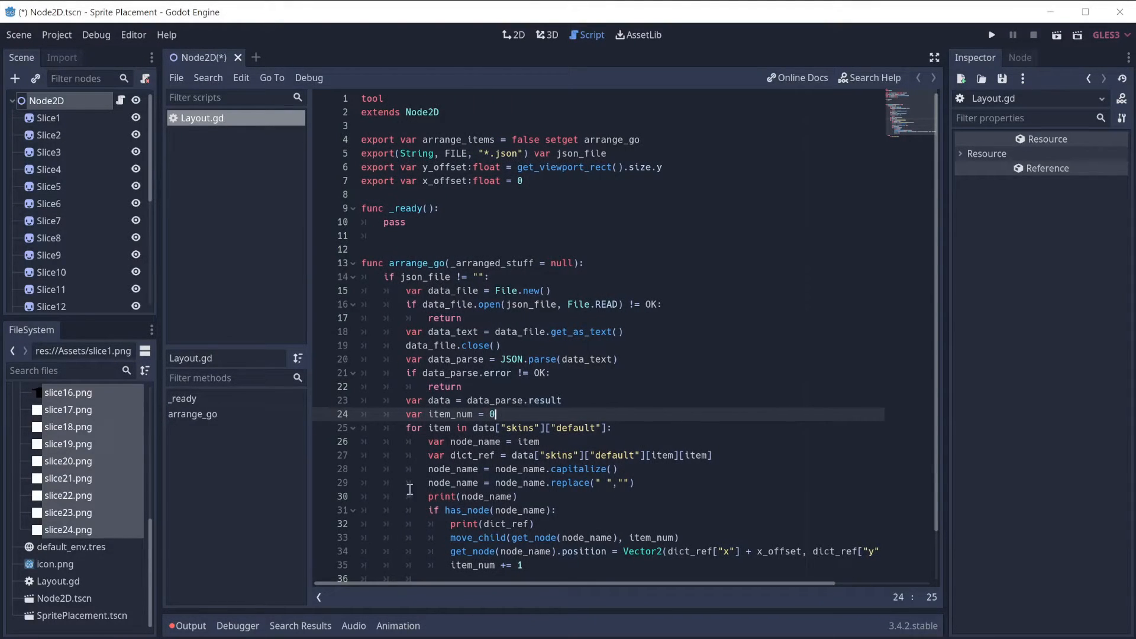
{"action": "scroll", "scroll_direction": "down", "scroll_amount": 3}
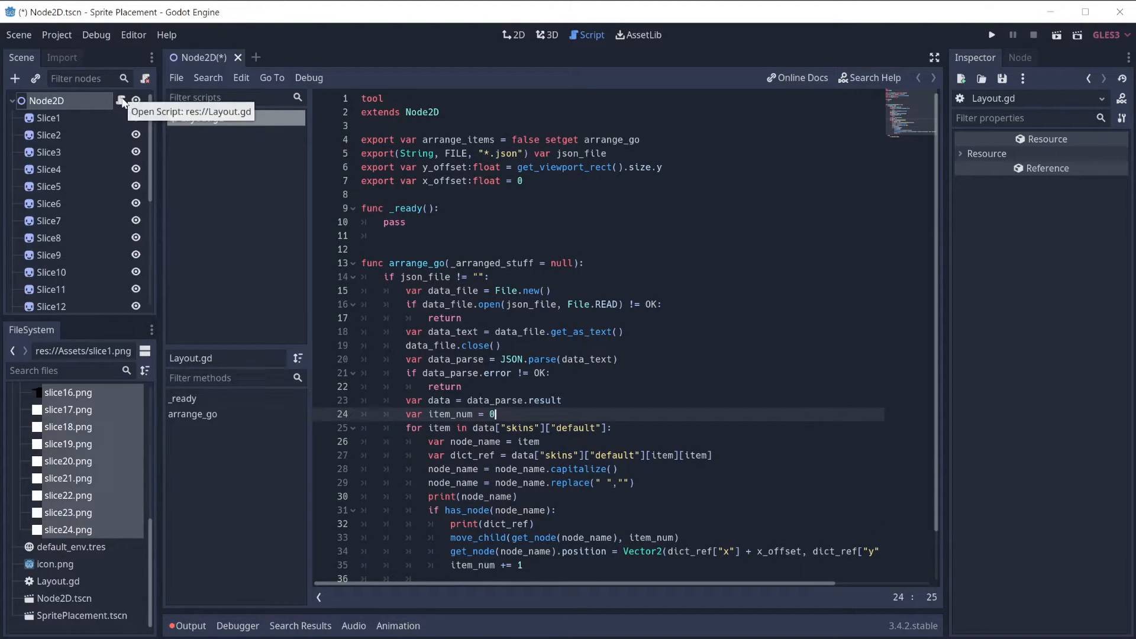
Back in the 2D scene, assign the Assets JSON layout file to the script's Json File slot.
{"action": "left_click", "coordinate": [512, 34]}
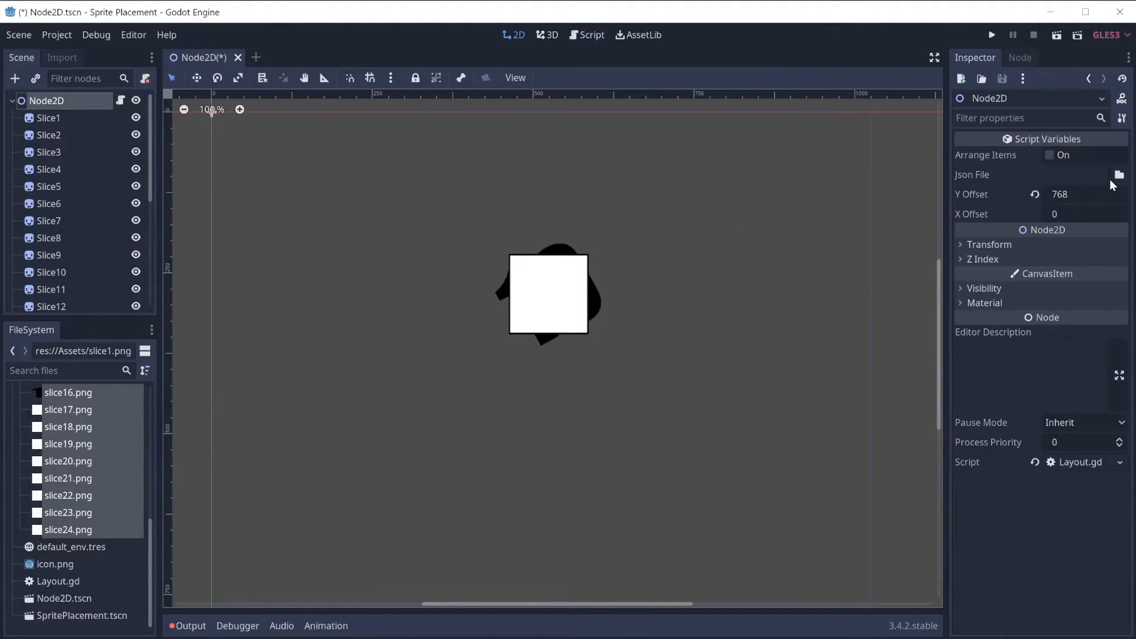
{"action": "left_click", "coordinate": [1118, 175]}
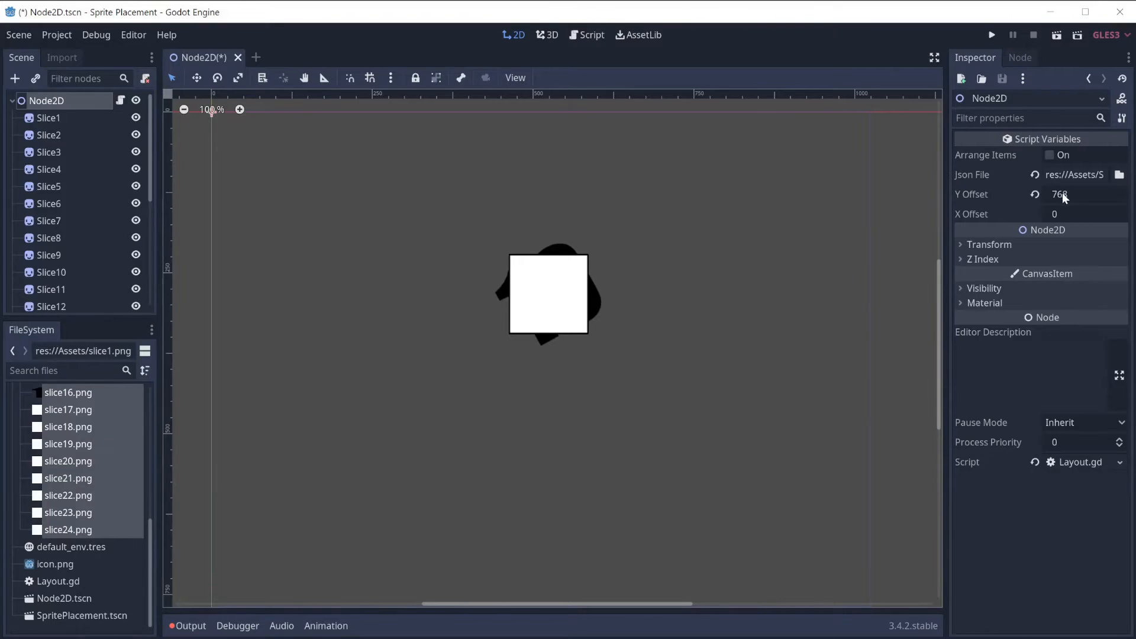
{"action": "left_click", "coordinate": [1079, 194]}
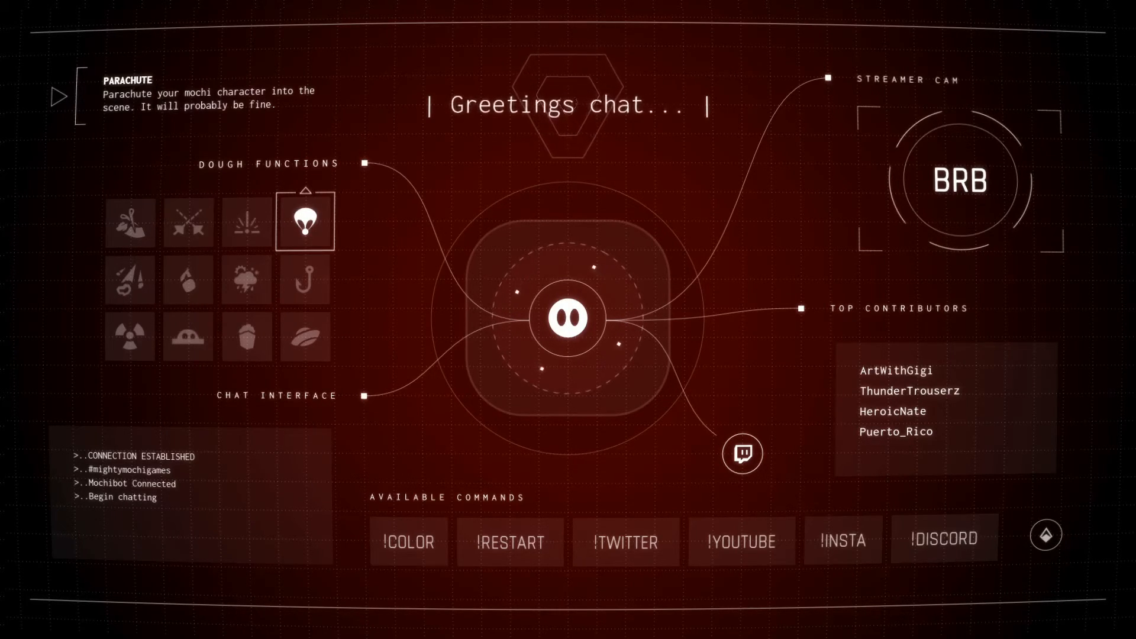
Start playback of the Greetings chat-overlay animation with icon grid and command buttons.
{"action": "left_click", "coordinate": [305, 279]}
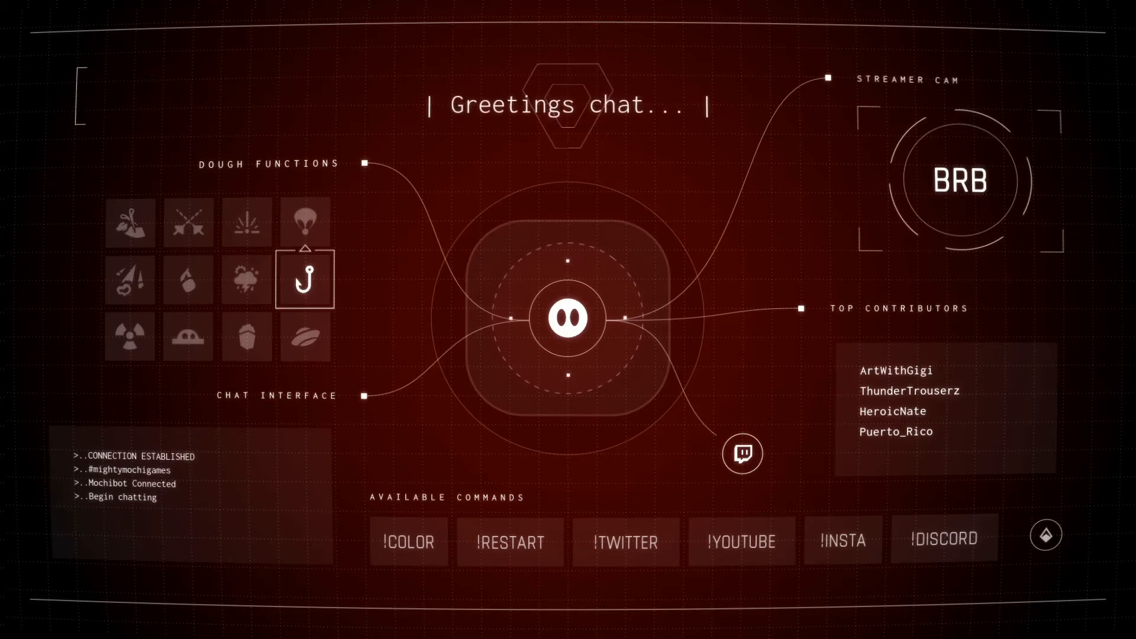